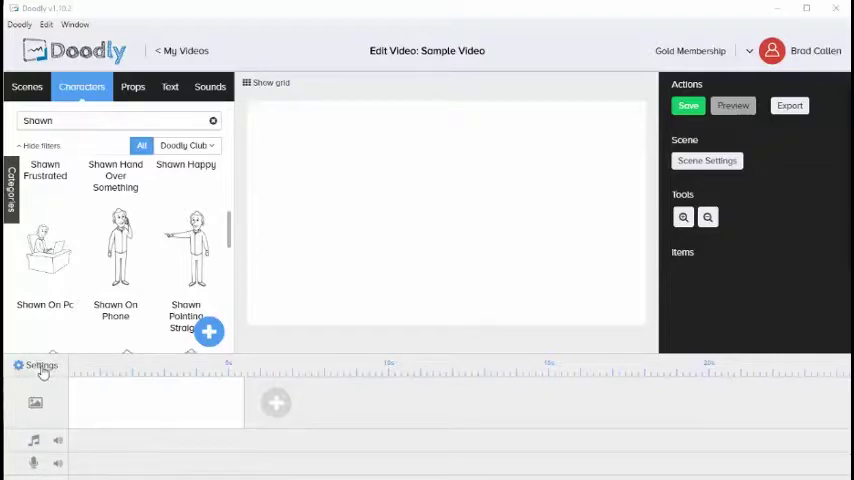
Switch the video to the Blackboard style with a chalk hand.
{"action": "left_click", "coordinate": [40, 365]}
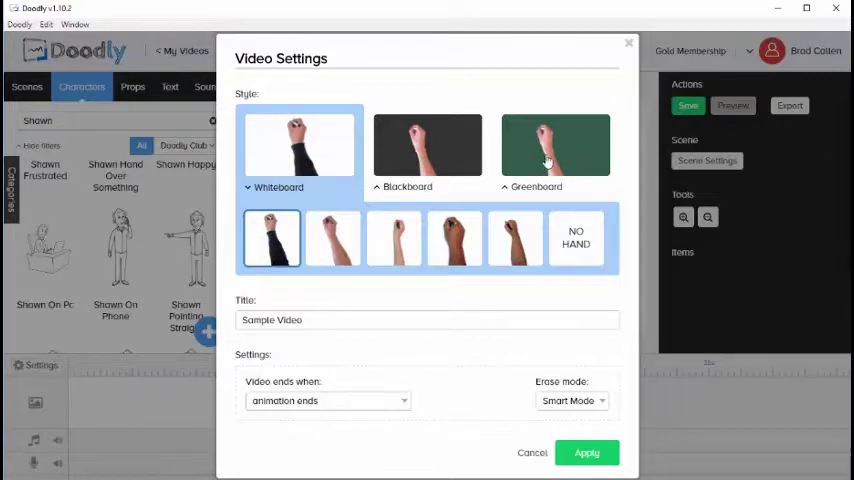
{"action": "mouse_move", "coordinate": [330, 168]}
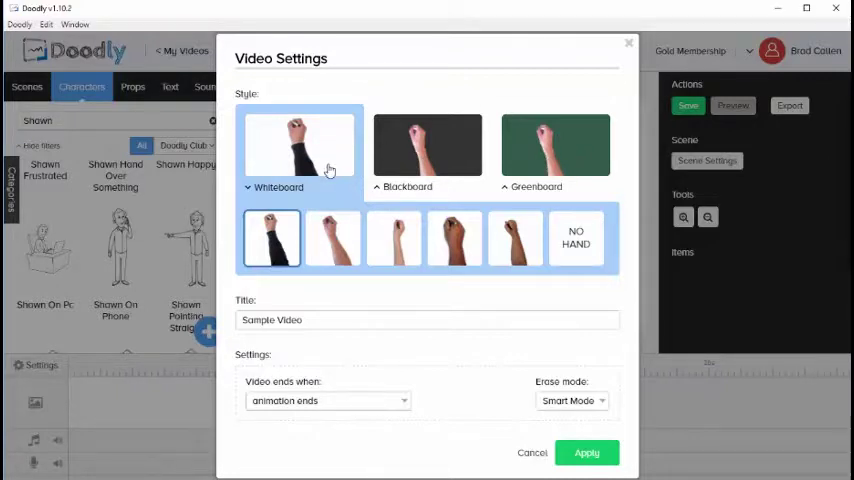
{"action": "left_click", "coordinate": [427, 145]}
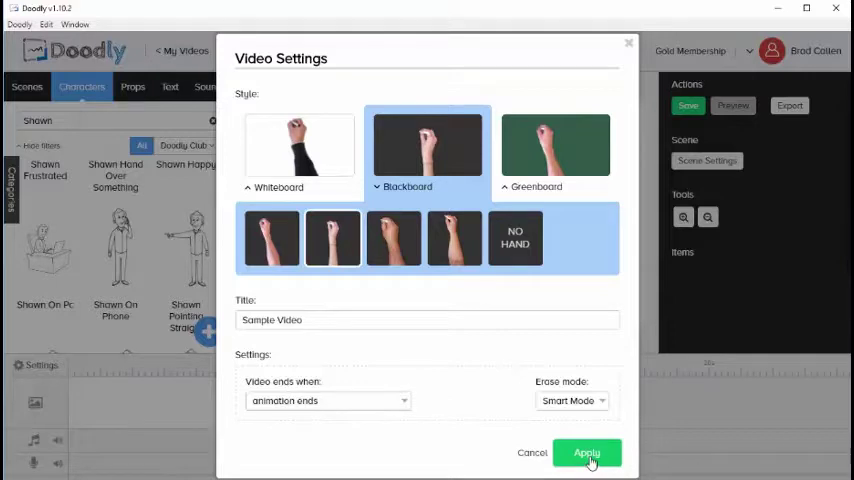
{"action": "left_click", "coordinate": [586, 452]}
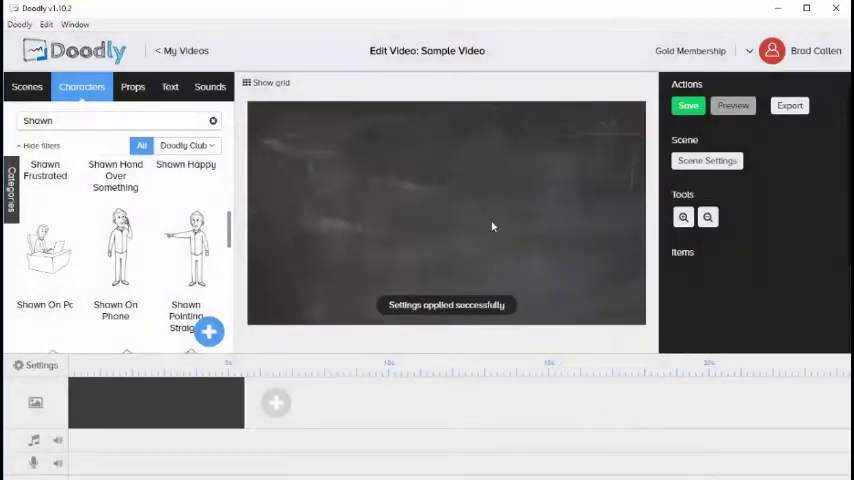
Place Shawn On Phone on the chalkboard scene and preview him being drawn.
{"action": "left_click", "coordinate": [115, 247]}
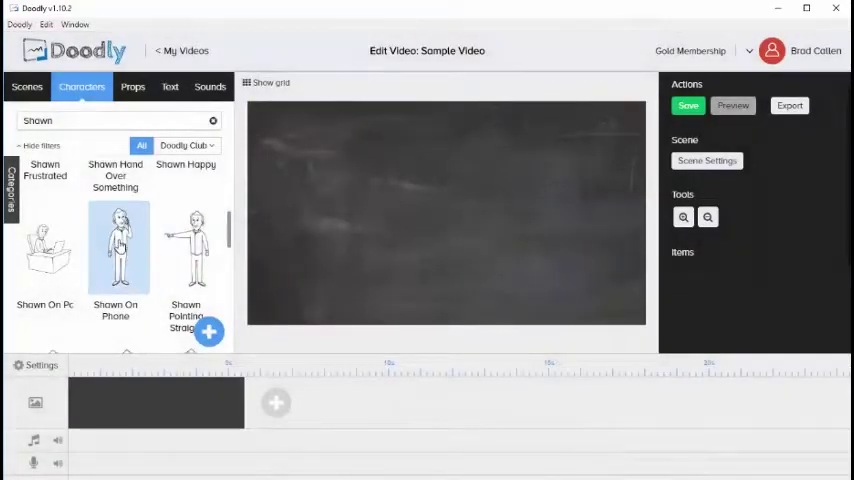
{"action": "left_click", "coordinate": [115, 247]}
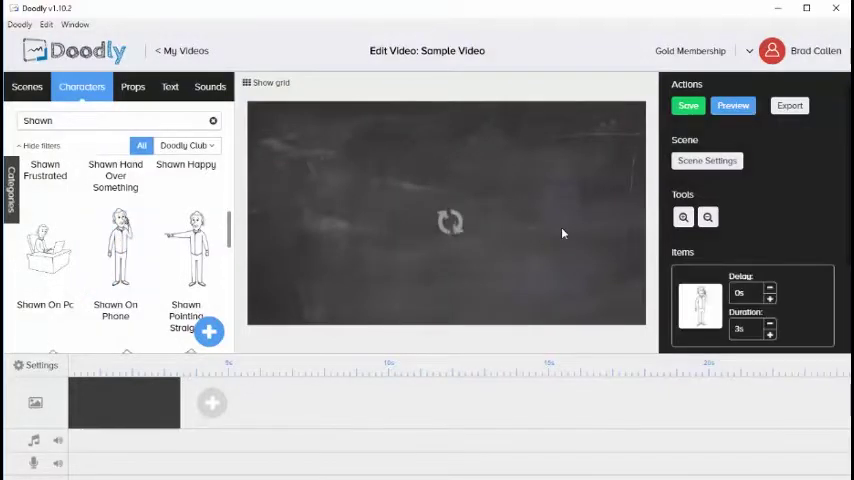
{"action": "left_click", "coordinate": [733, 105]}
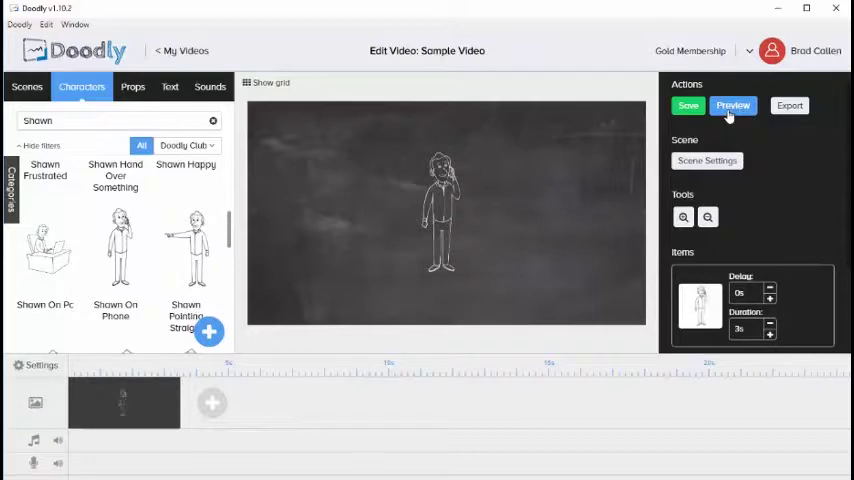
{"action": "left_click", "coordinate": [733, 105]}
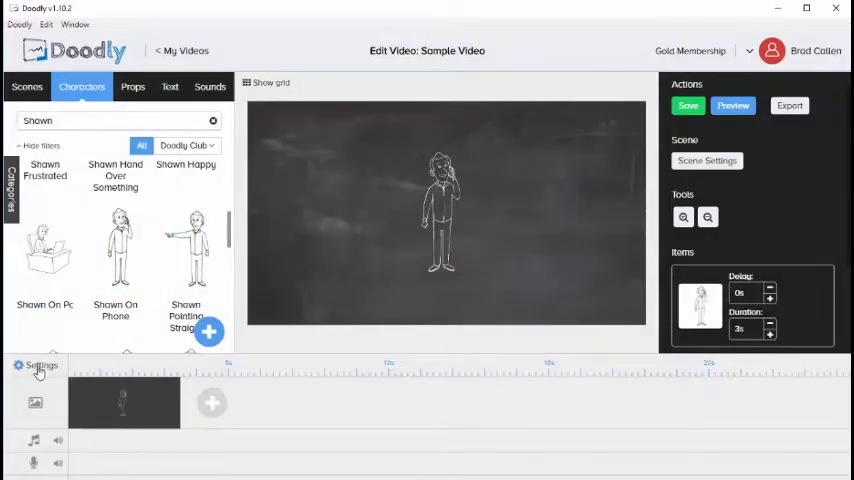
Change the video style to Whiteboard.
{"action": "left_click", "coordinate": [40, 365]}
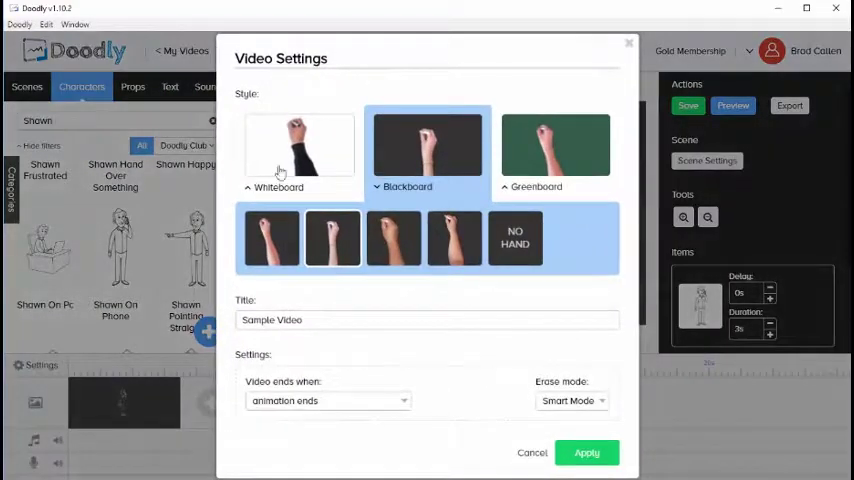
{"action": "left_click", "coordinate": [299, 147]}
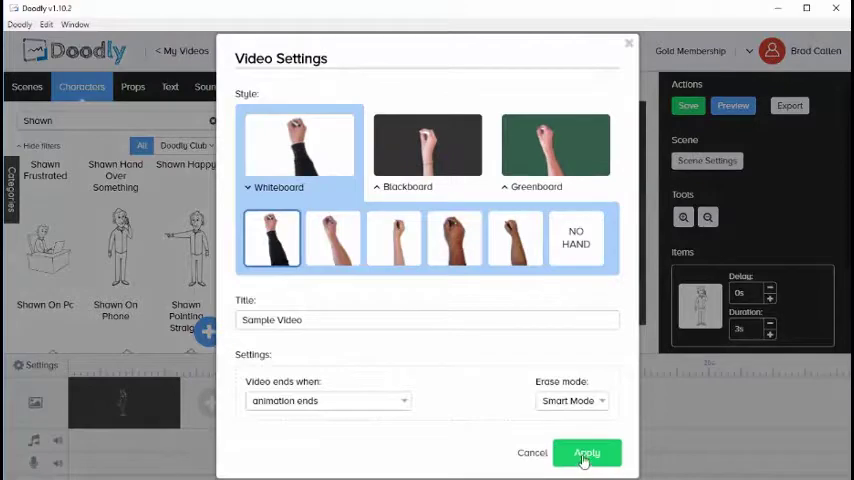
{"action": "left_click", "coordinate": [586, 453]}
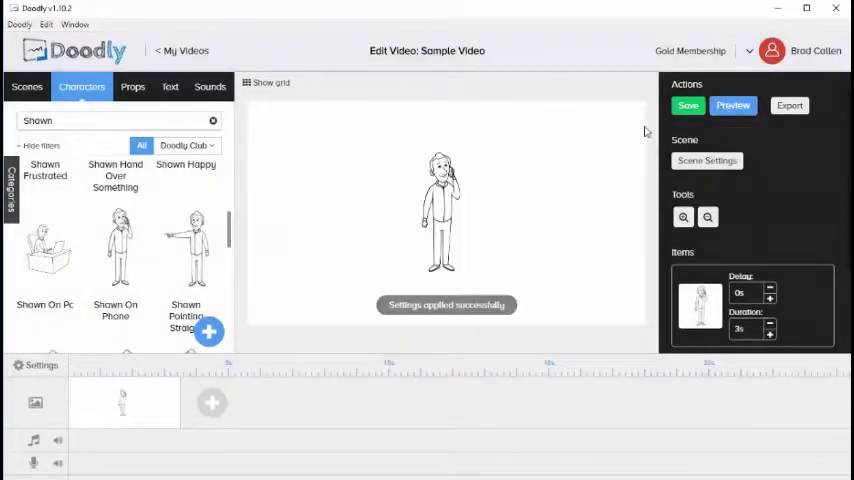
Apply the Greenboard style and preview the character being drawn.
{"action": "left_click", "coordinate": [733, 105]}
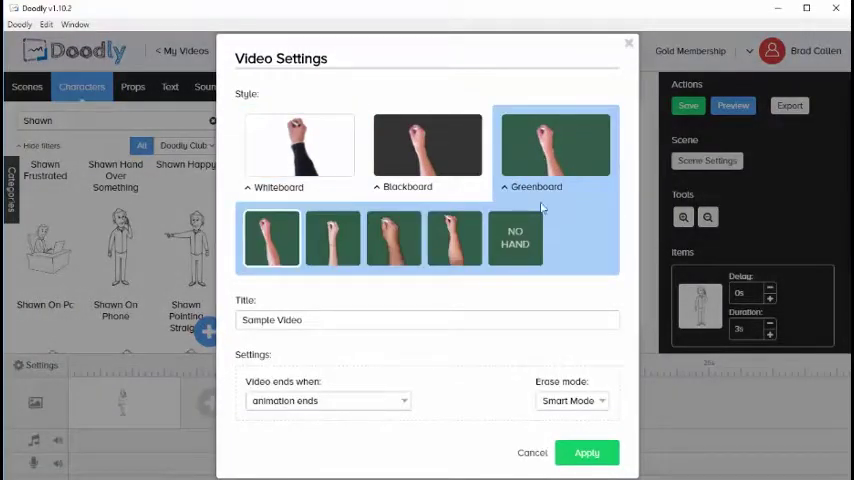
{"action": "left_click", "coordinate": [587, 452]}
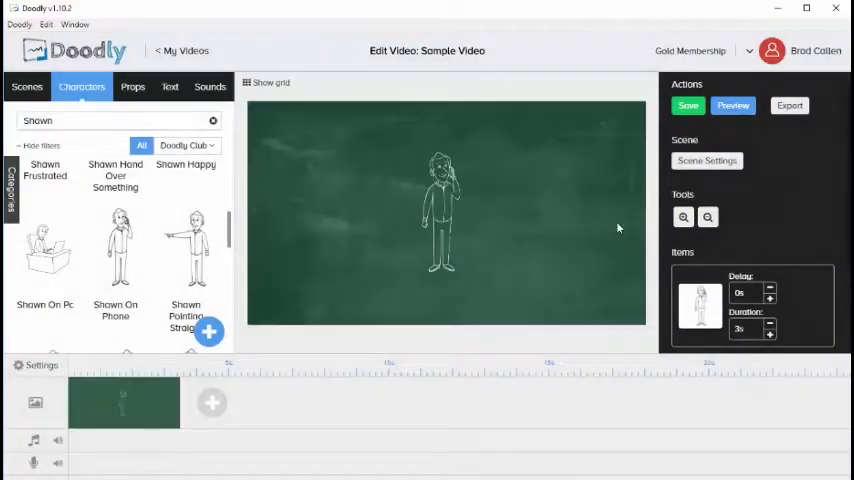
{"action": "left_click", "coordinate": [733, 105]}
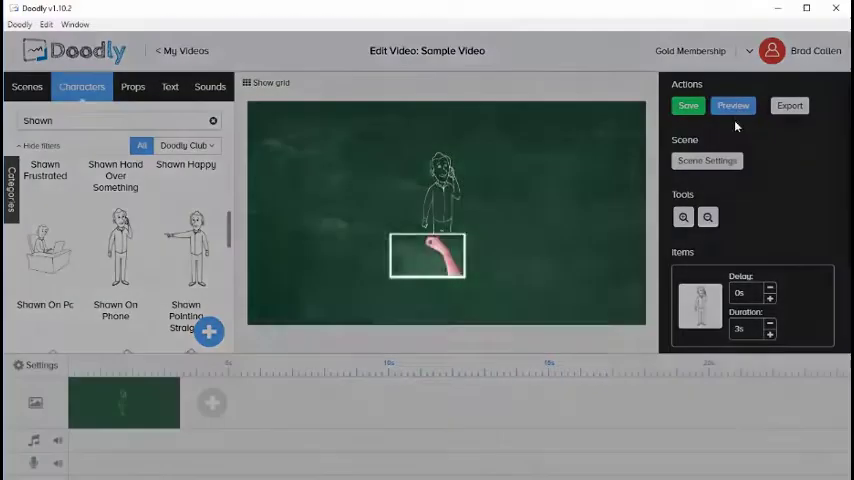
{"action": "left_click", "coordinate": [733, 105]}
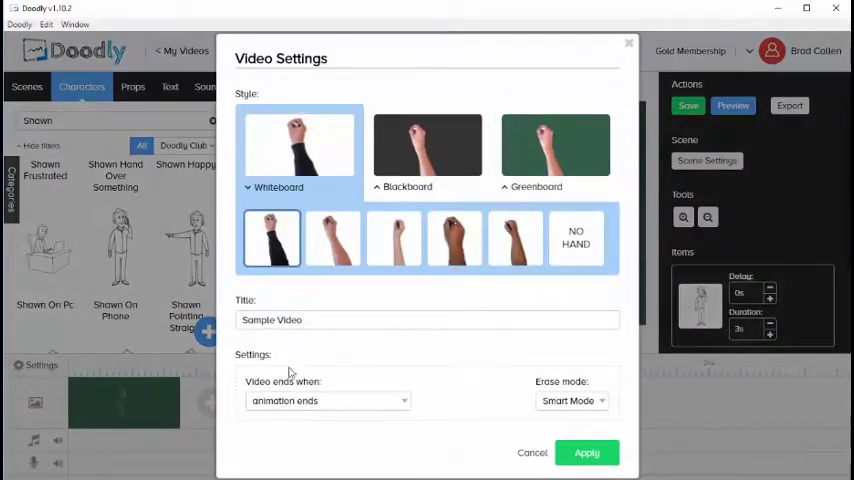
Apply the Whiteboard style and retitle the video 'Title 3'.
{"action": "double_click", "coordinate": [271, 319]}
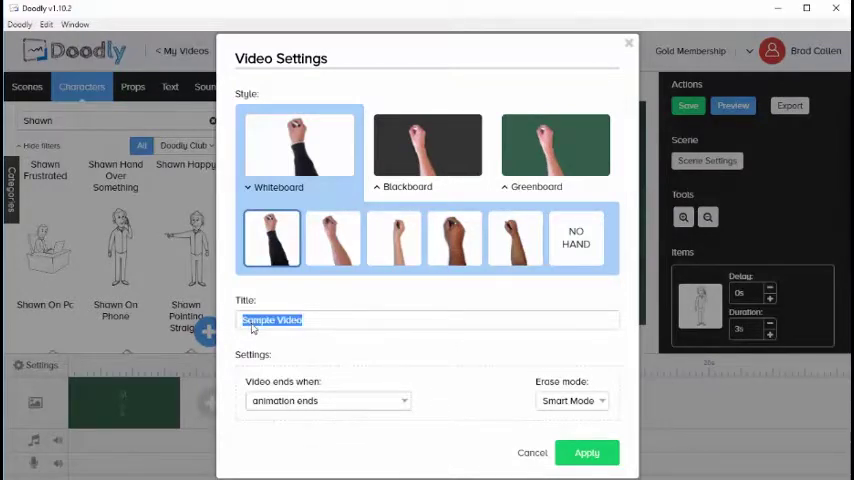
{"action": "left_click", "coordinate": [586, 452]}
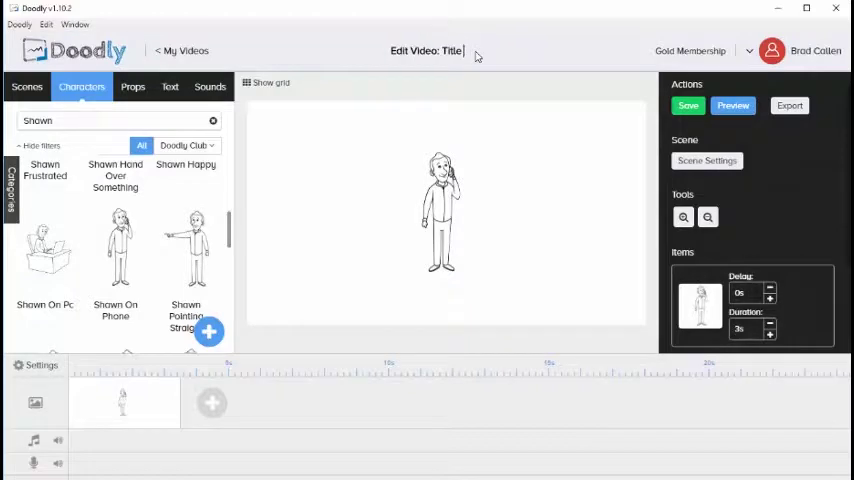
{"action": "left_click", "coordinate": [38, 365]}
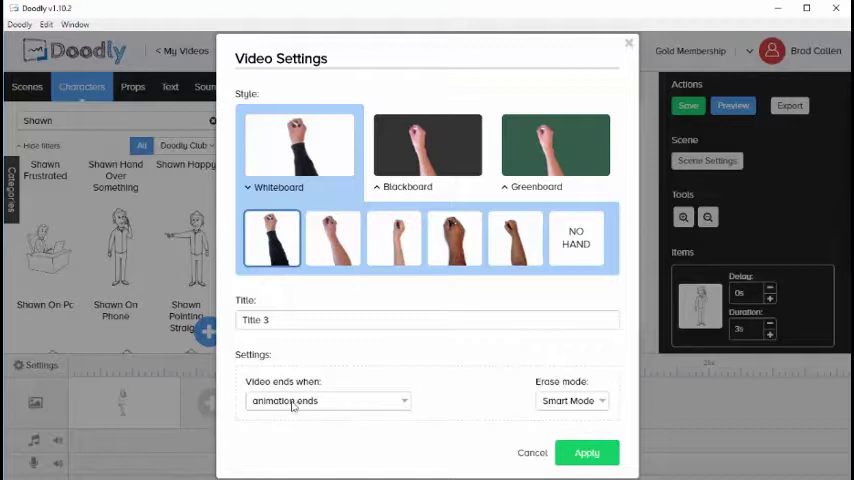
Add a background music track from Sounds to the audio timeline.
{"action": "left_click", "coordinate": [328, 400]}
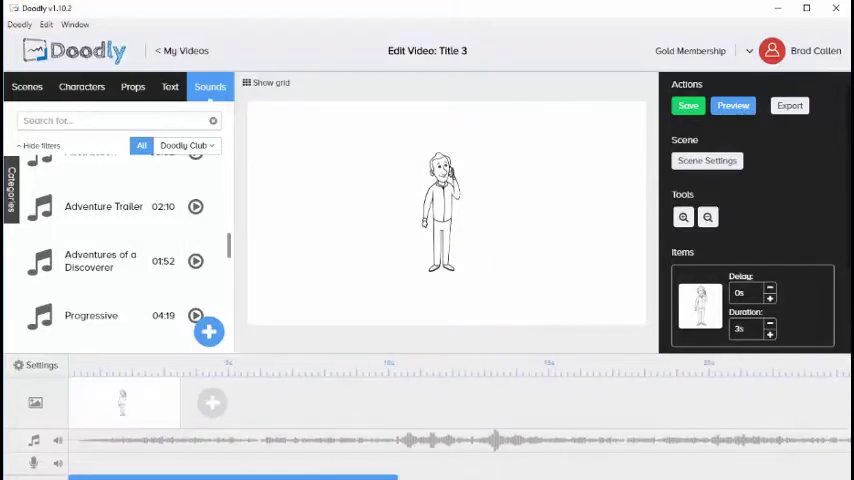
{"action": "left_click", "coordinate": [707, 160]}
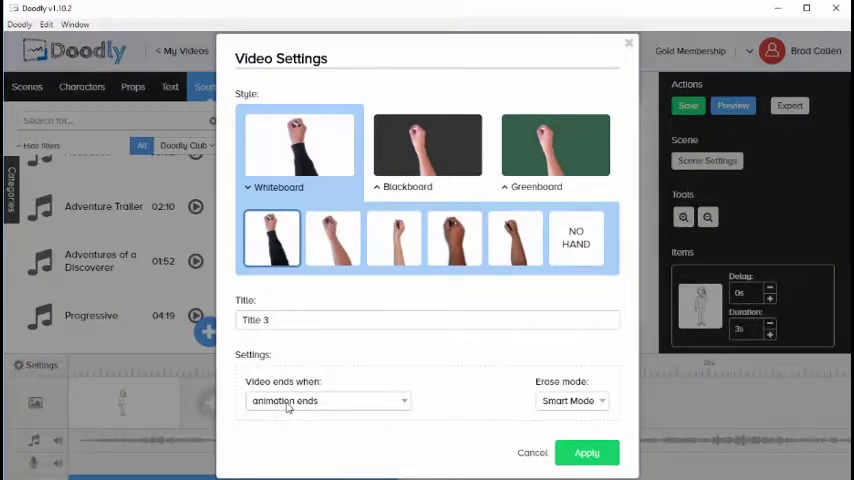
{"action": "left_click", "coordinate": [586, 452]}
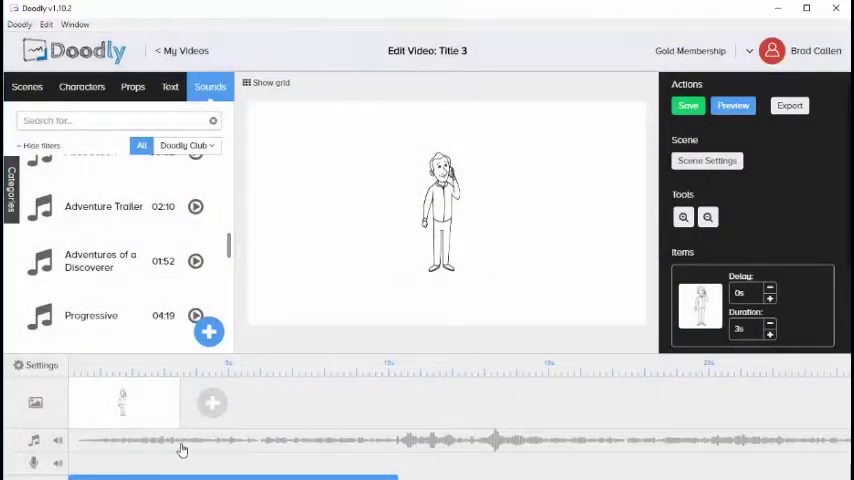
{"action": "mouse_move", "coordinate": [181, 443]}
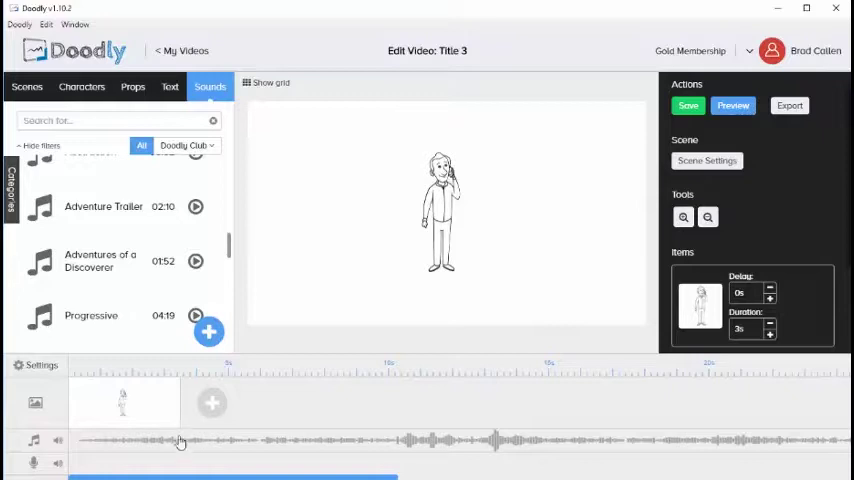
{"action": "mouse_move", "coordinate": [180, 466]}
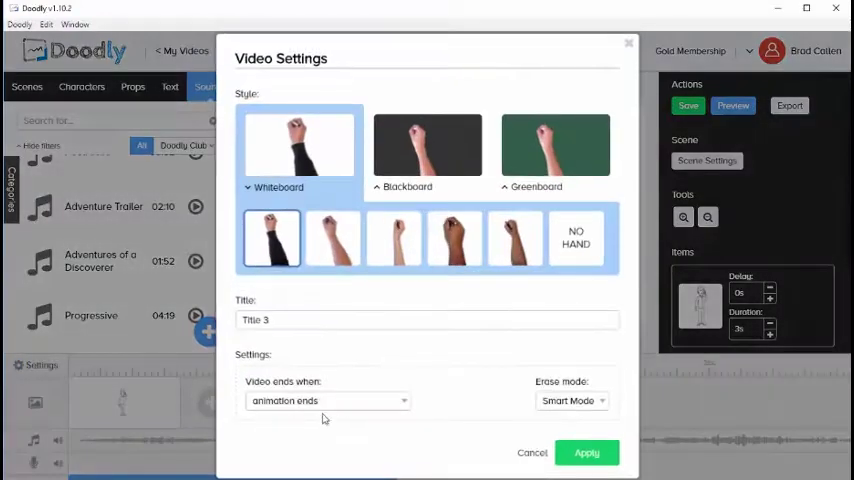
End the video after both animation and audio, and set Smart Mode erasing.
{"action": "left_click", "coordinate": [327, 400]}
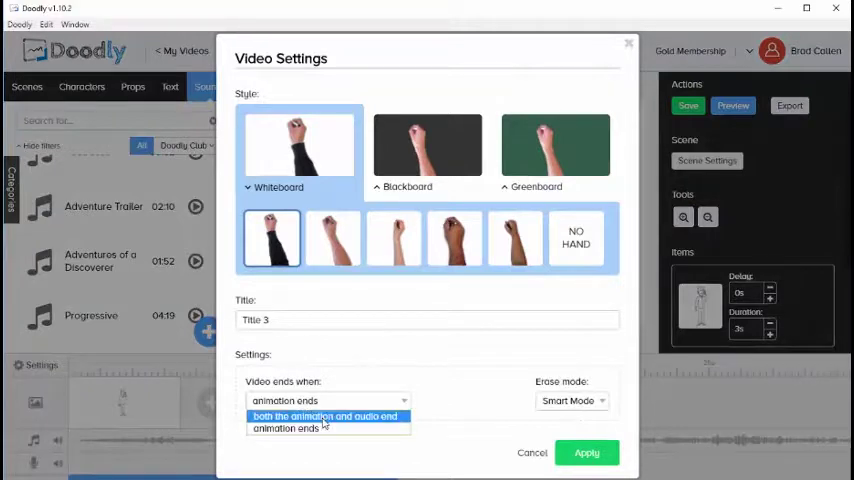
{"action": "left_click", "coordinate": [325, 416]}
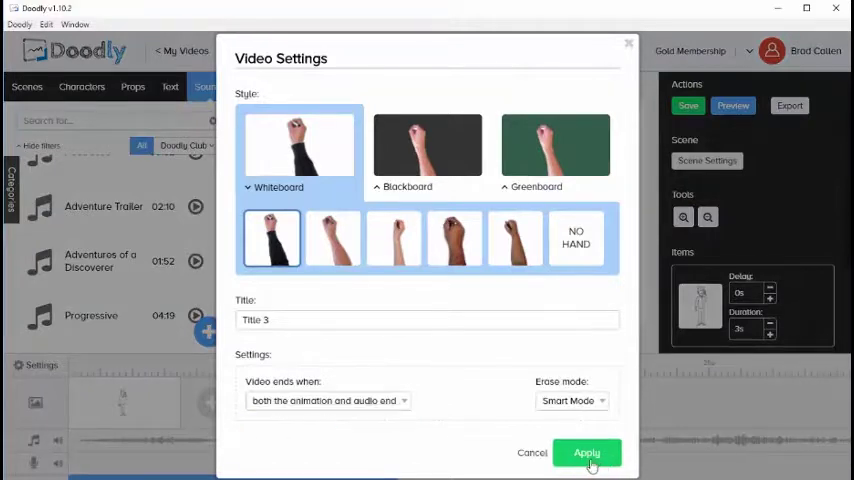
{"action": "left_click", "coordinate": [586, 453]}
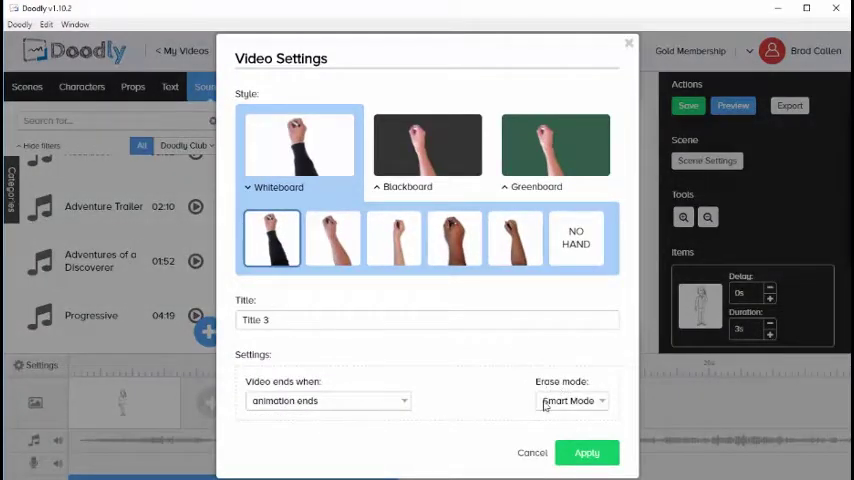
{"action": "mouse_move", "coordinate": [567, 405]}
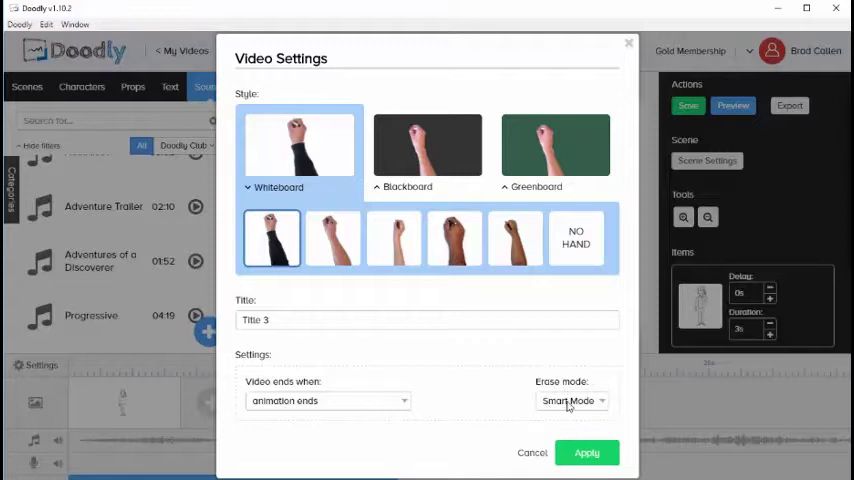
{"action": "left_click", "coordinate": [571, 400]}
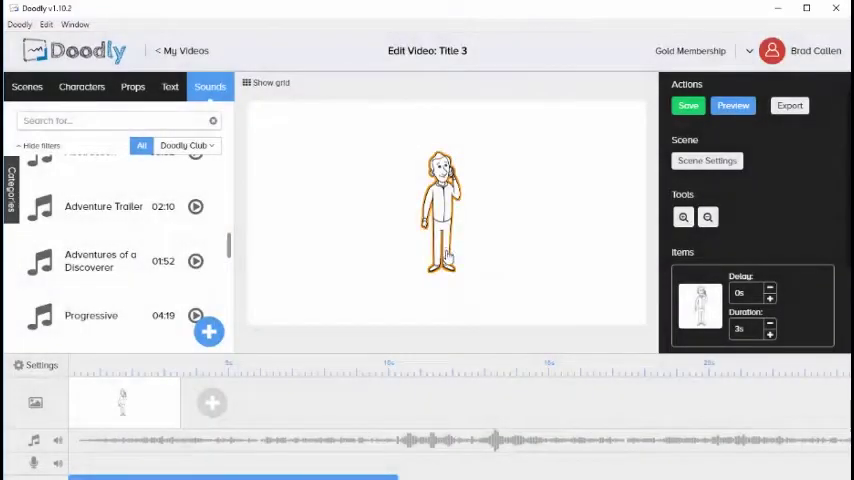
Enlarge the phone character and add the step-stool shelf and Desk Lamp props.
{"action": "left_click", "coordinate": [440, 210]}
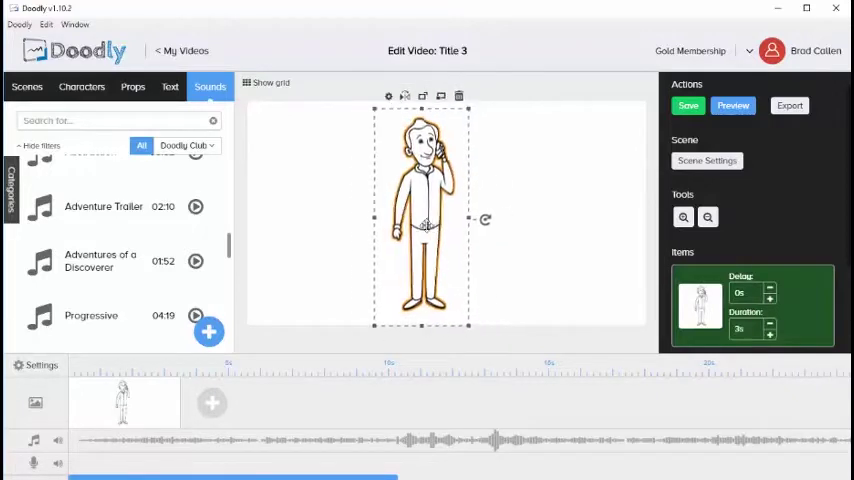
{"action": "left_click", "coordinate": [132, 87]}
{"action": "type", "text": "desk"}
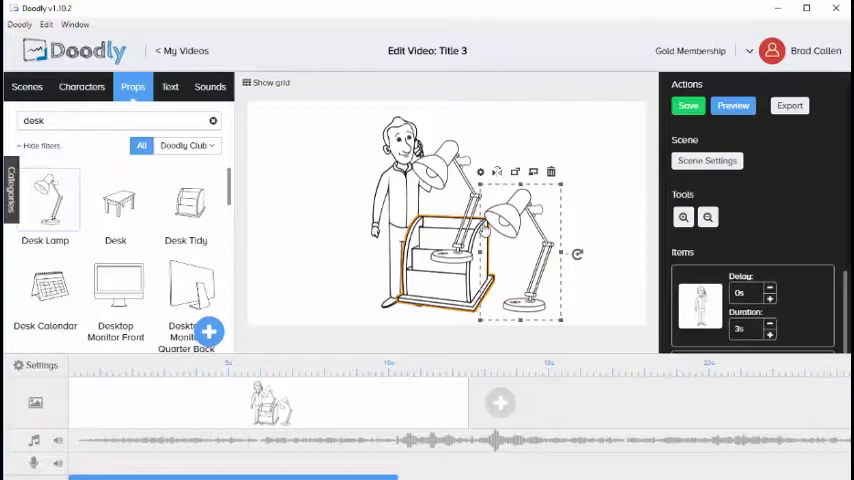
{"action": "left_click", "coordinate": [41, 365]}
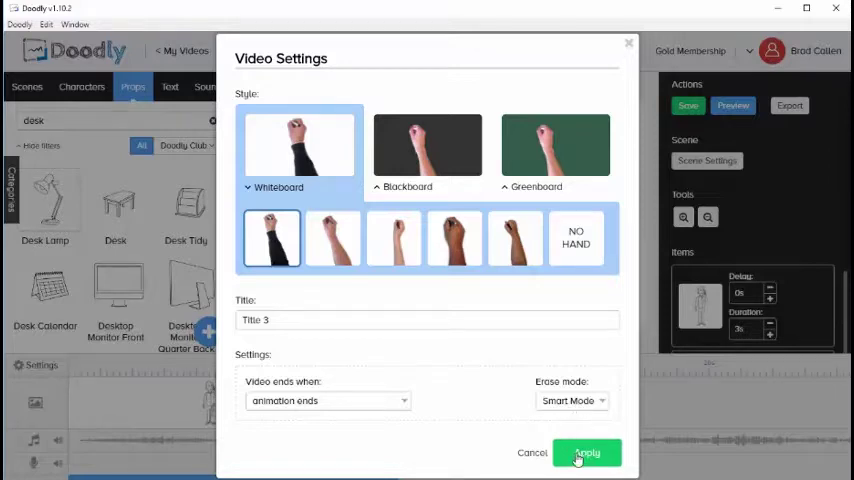
Apply the Smart Mode settings and preview the scene being drawn and erased.
{"action": "left_click", "coordinate": [586, 453]}
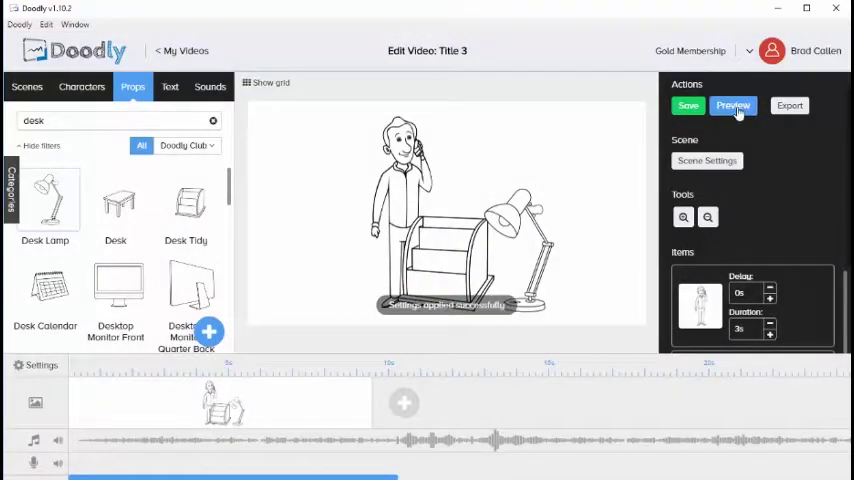
{"action": "left_click", "coordinate": [733, 105]}
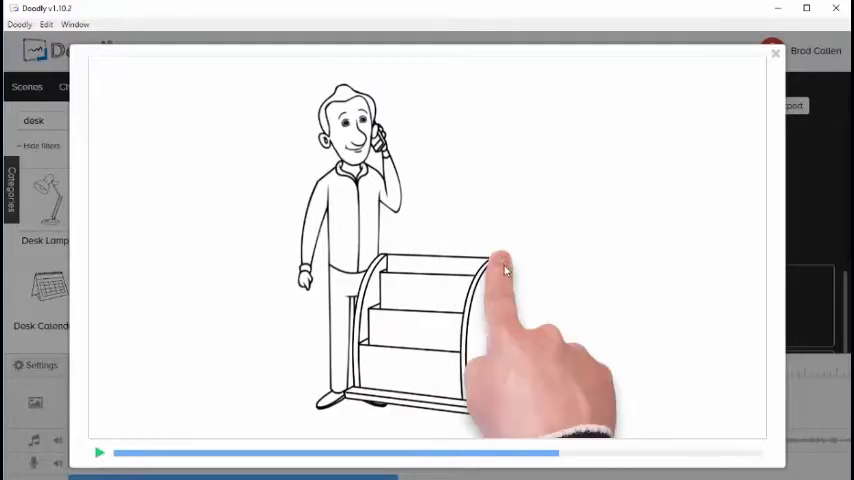
{"action": "mouse_move", "coordinate": [498, 262]}
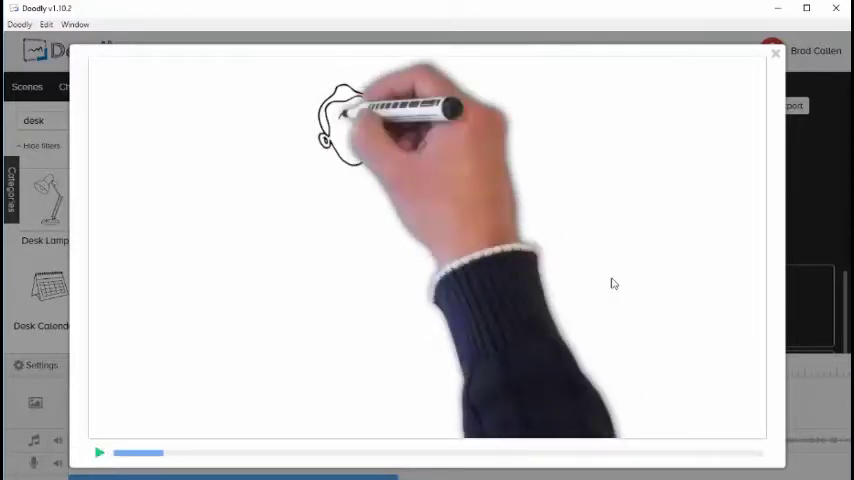
{"action": "left_click", "coordinate": [775, 53]}
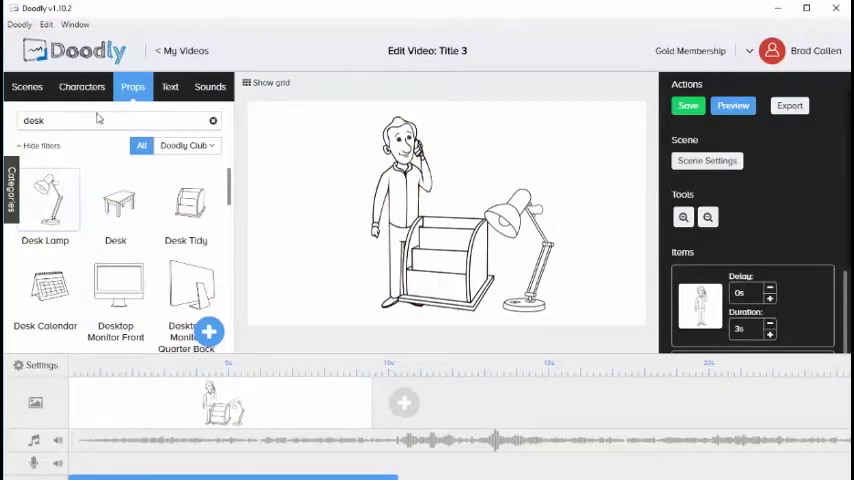
Swap the lamp for Shawn On Pc, delete the music clip, and preview.
{"action": "left_click", "coordinate": [82, 86]}
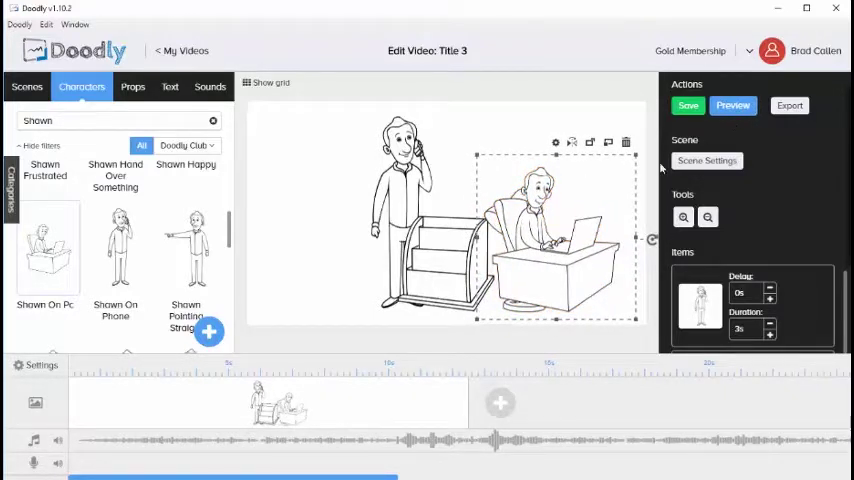
{"action": "left_click", "coordinate": [733, 105]}
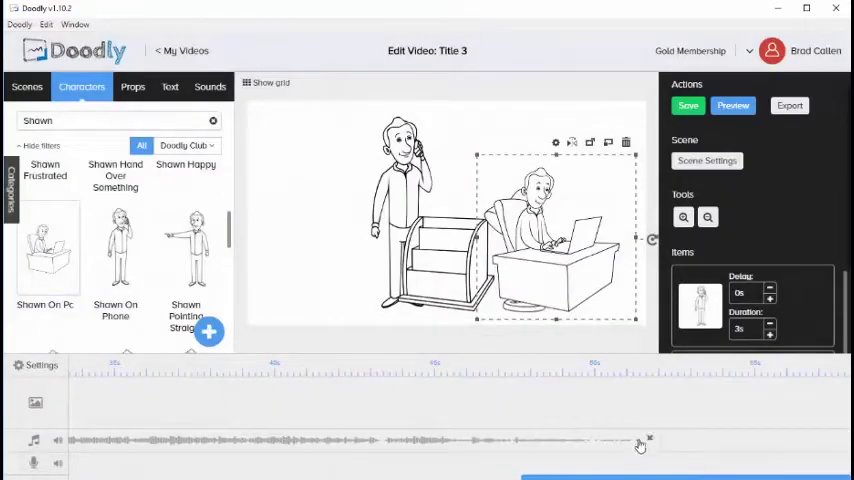
{"action": "left_click", "coordinate": [733, 105]}
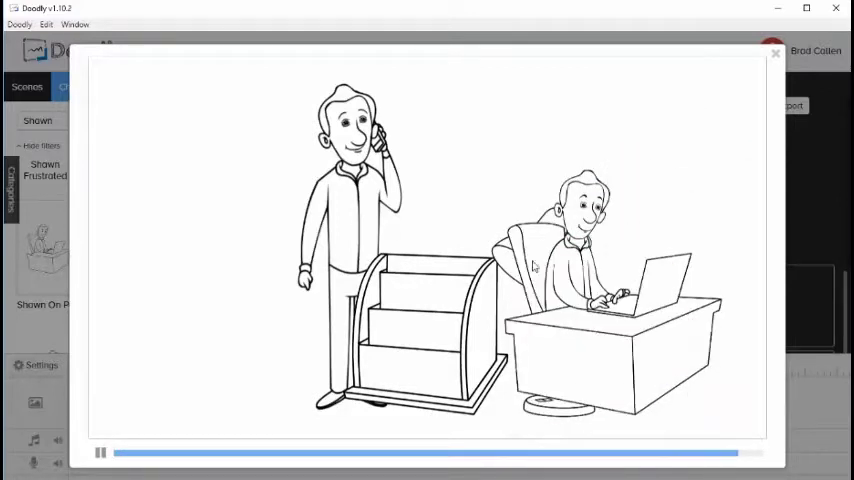
{"action": "left_click", "coordinate": [100, 452]}
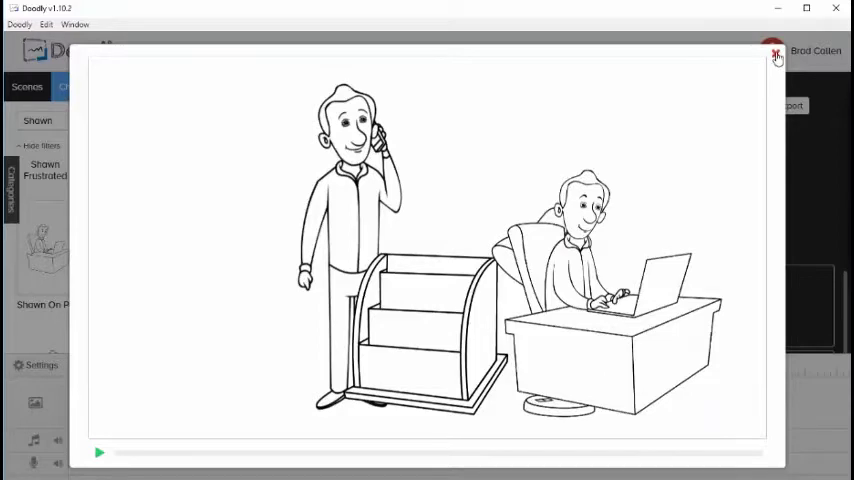
{"action": "left_click", "coordinate": [778, 56]}
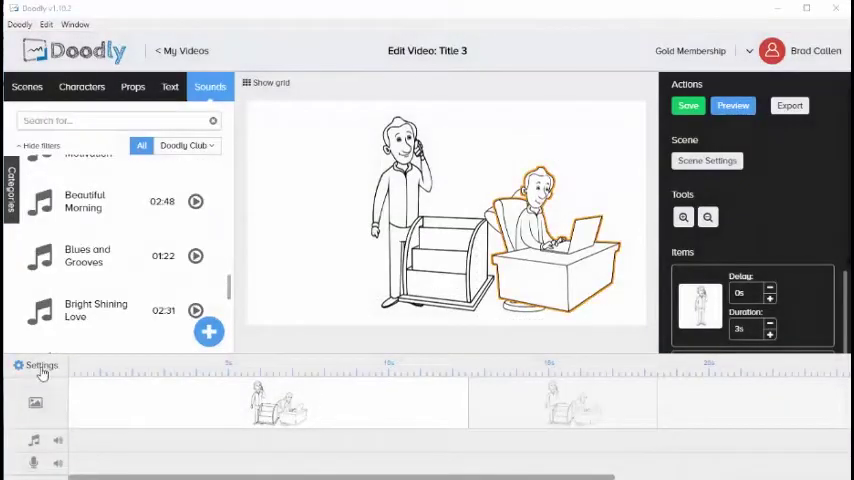
Set Erase mode to With Finger and preview the scene being wiped away.
{"action": "left_click", "coordinate": [41, 365]}
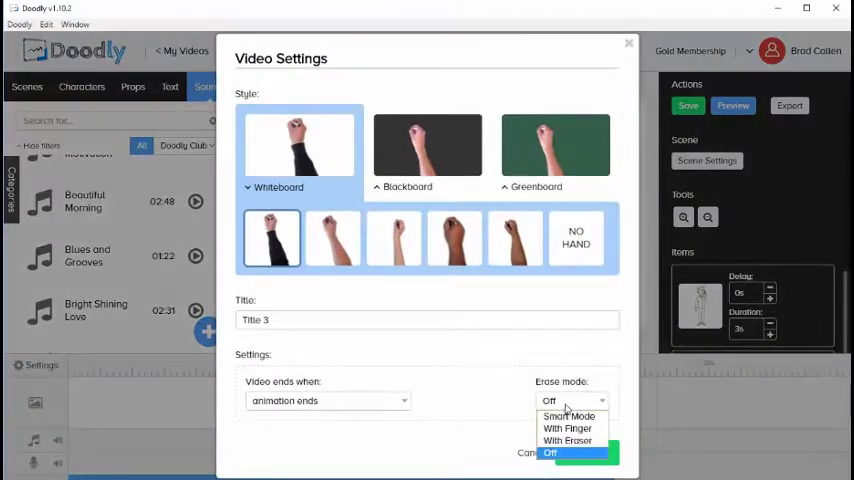
{"action": "left_click", "coordinate": [567, 428]}
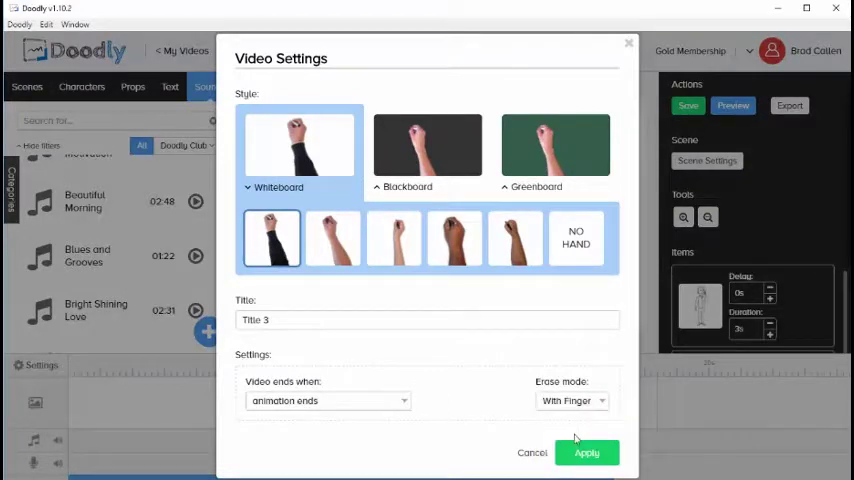
{"action": "left_click", "coordinate": [587, 452]}
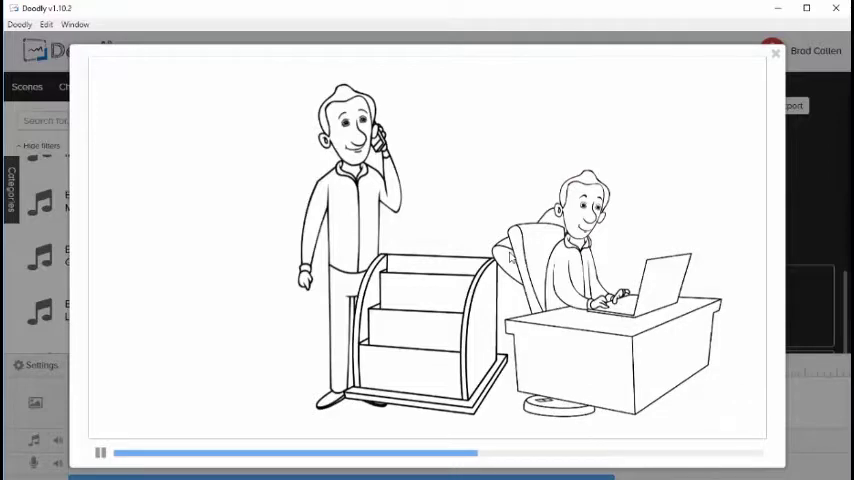
{"action": "left_click", "coordinate": [101, 453]}
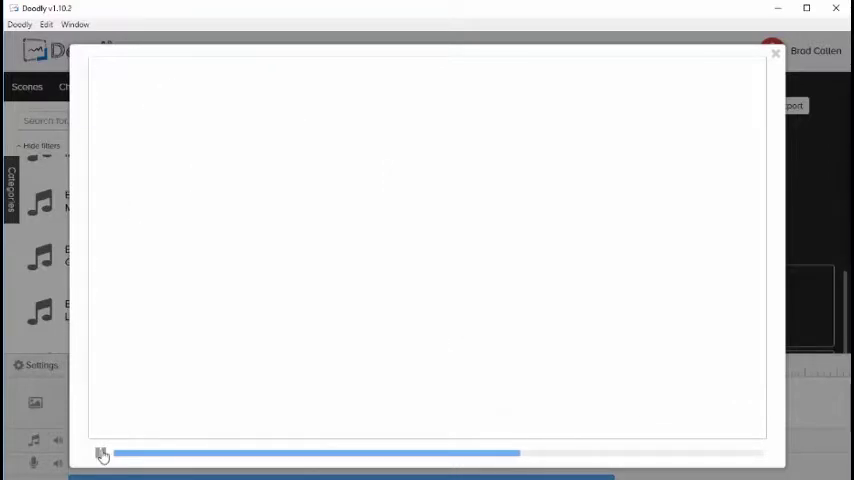
{"action": "left_click", "coordinate": [570, 400]}
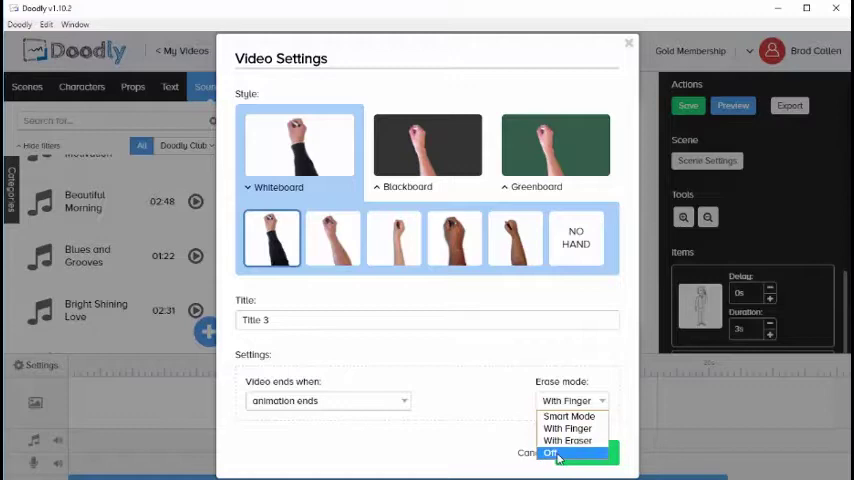
Set the video's Erase mode to Off in Video Settings and apply.
{"action": "left_click", "coordinate": [550, 452]}
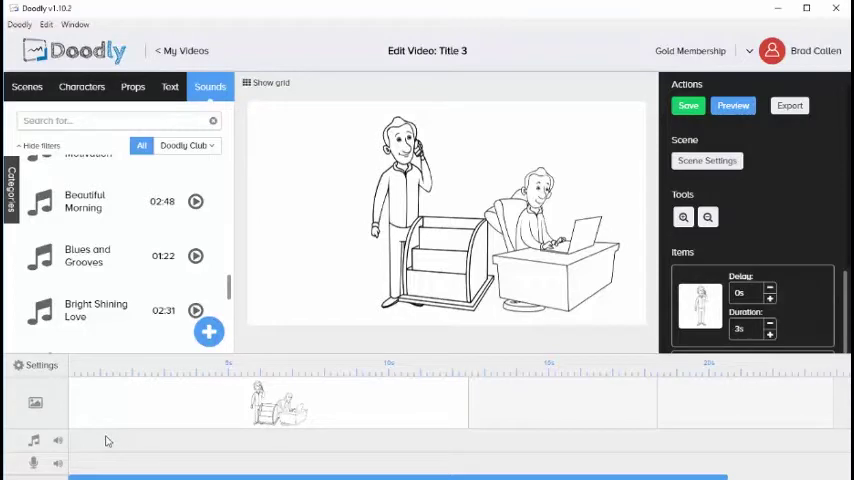
Duplicate the phone-and-desk scene from its timeline context menu.
{"action": "right_click", "coordinate": [280, 400]}
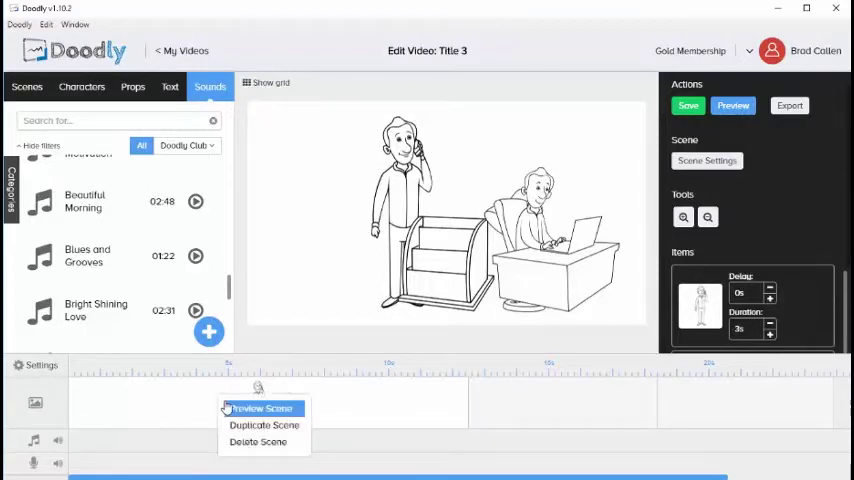
{"action": "mouse_move", "coordinate": [264, 425]}
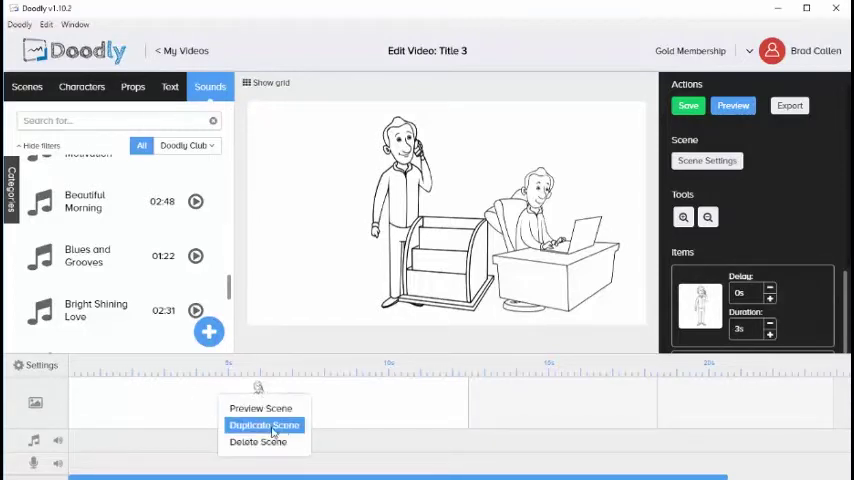
{"action": "mouse_move", "coordinate": [474, 427]}
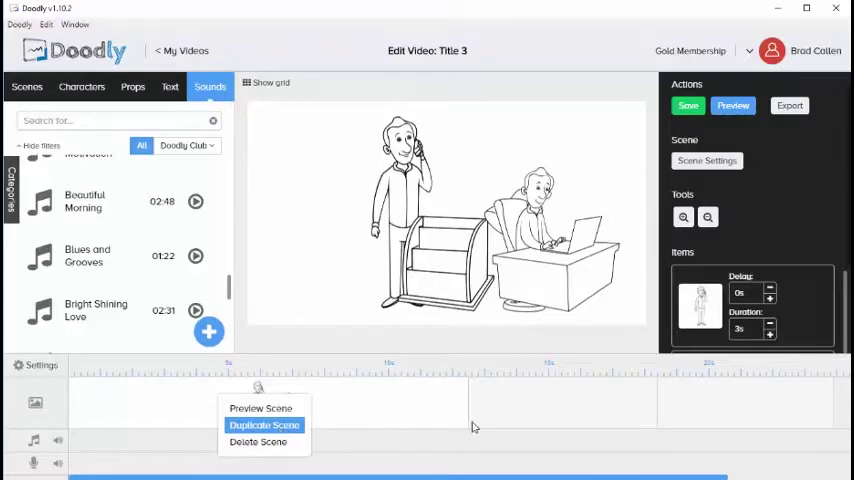
{"action": "left_click", "coordinate": [264, 424]}
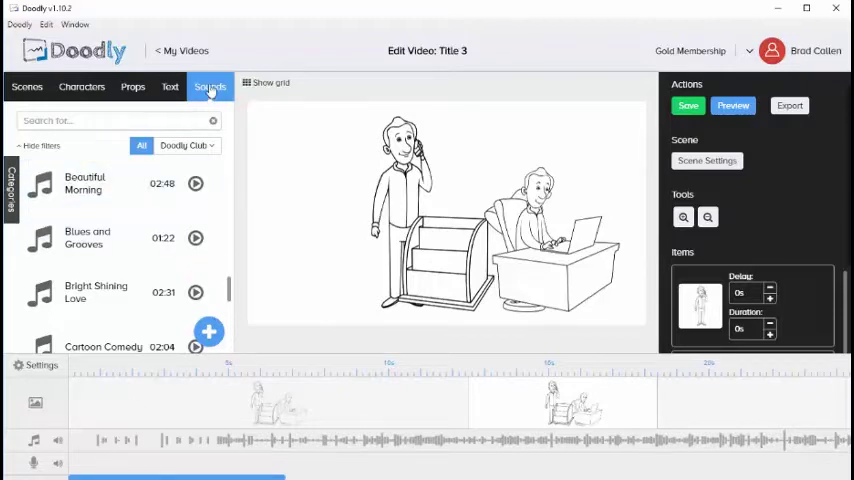
Show the Sounds library, then bring up the first scene's context menu.
{"action": "left_click", "coordinate": [209, 332]}
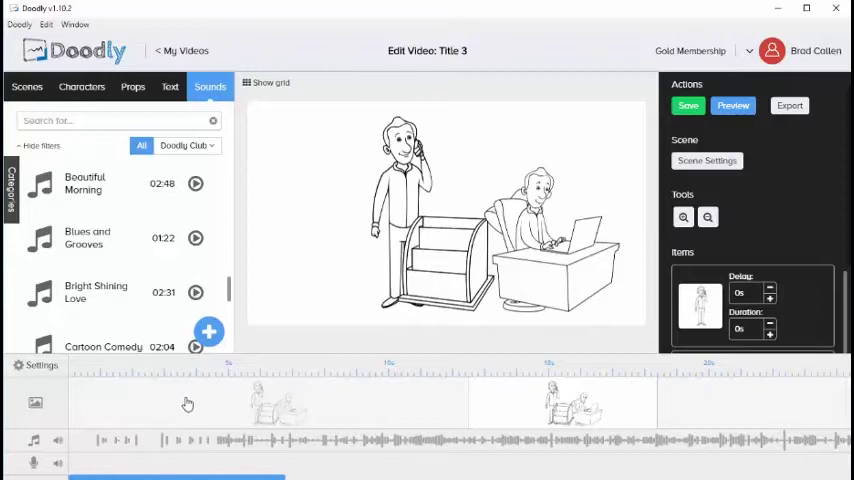
{"action": "right_click", "coordinate": [188, 404]}
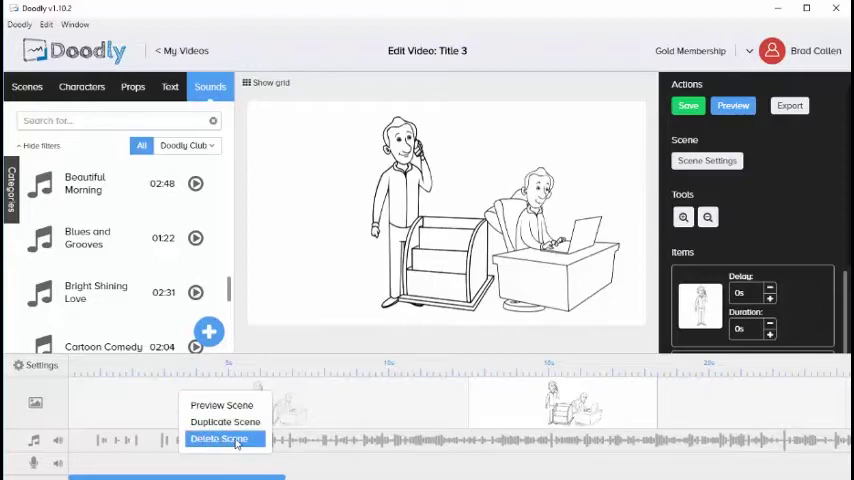
{"action": "mouse_move", "coordinate": [222, 405]}
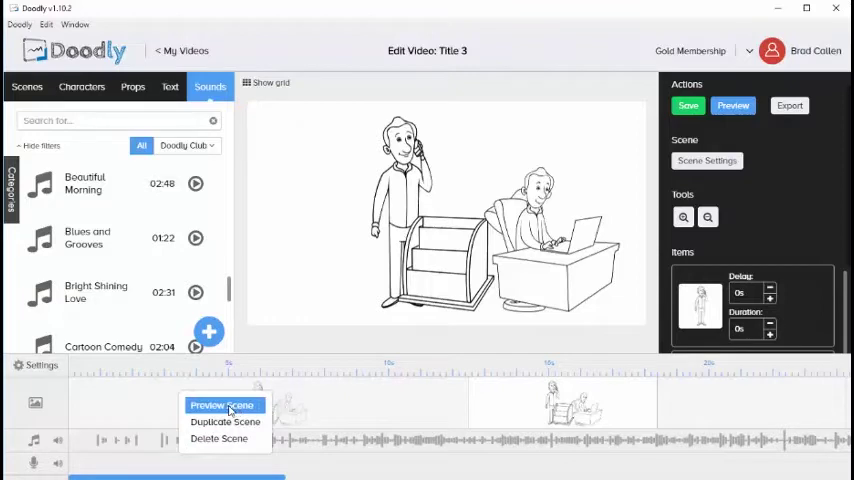